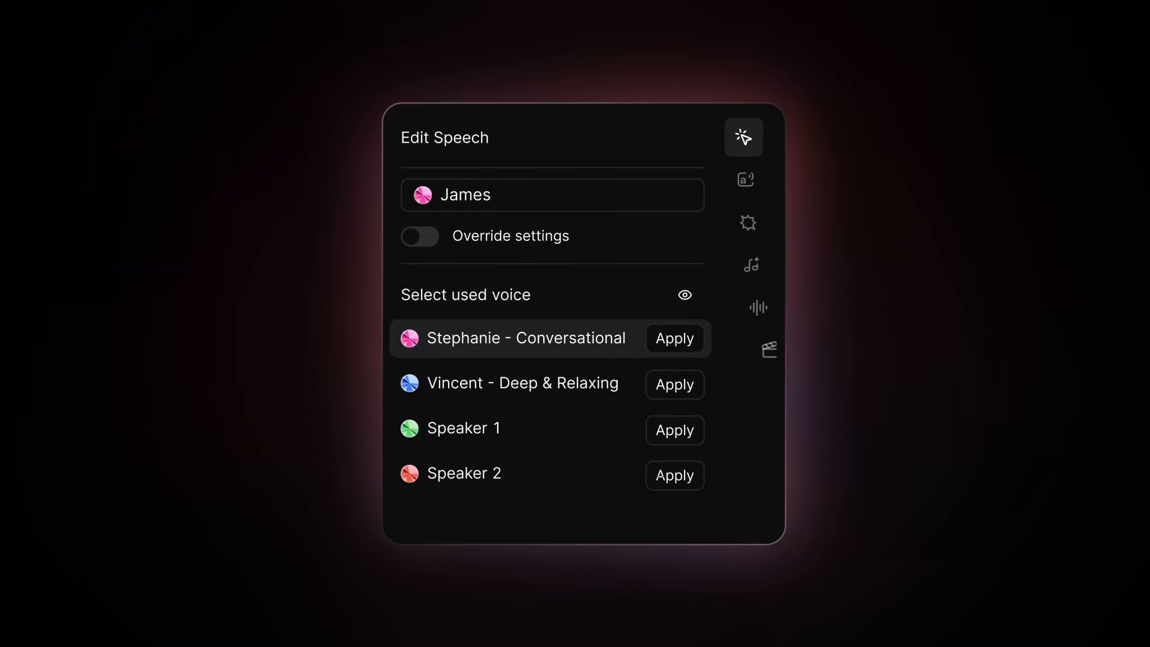
Step: Open the Music panel and switch to the timeline of voice-over, notification, rain and urban ambience clips
click(745, 264)
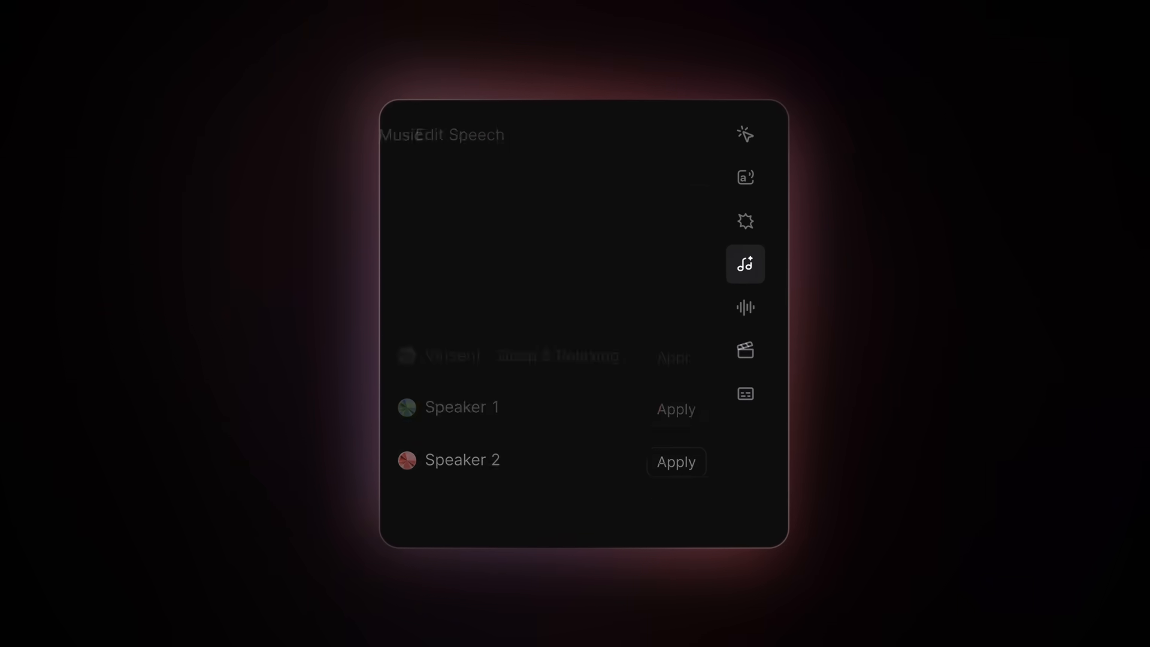
click(745, 264)
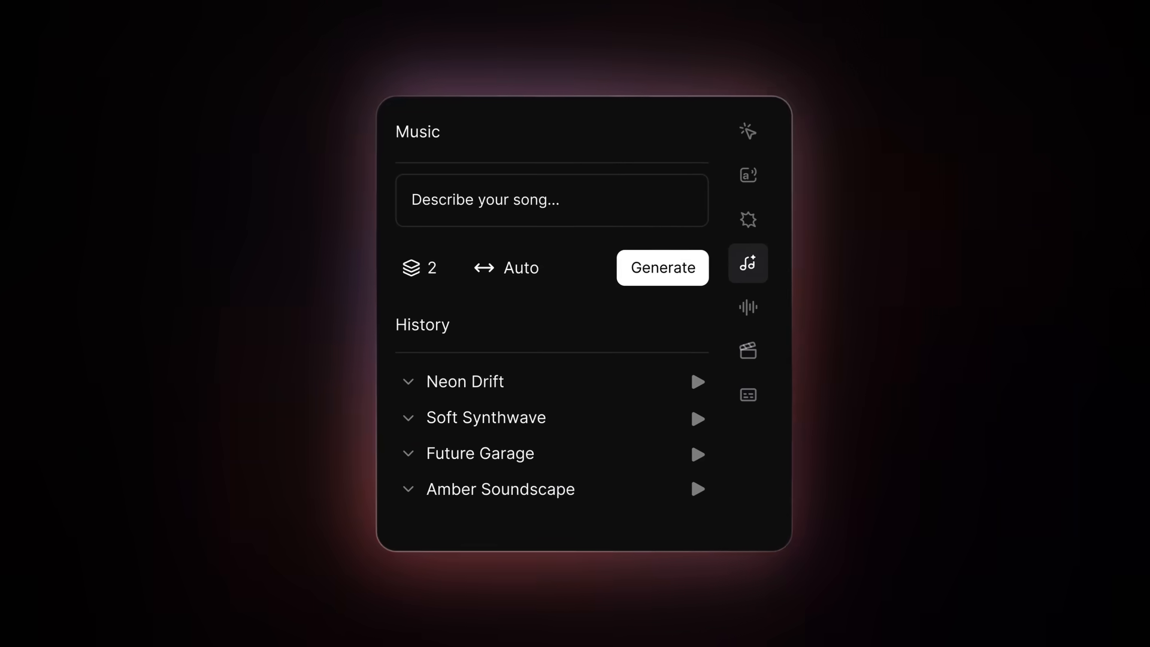
click(748, 218)
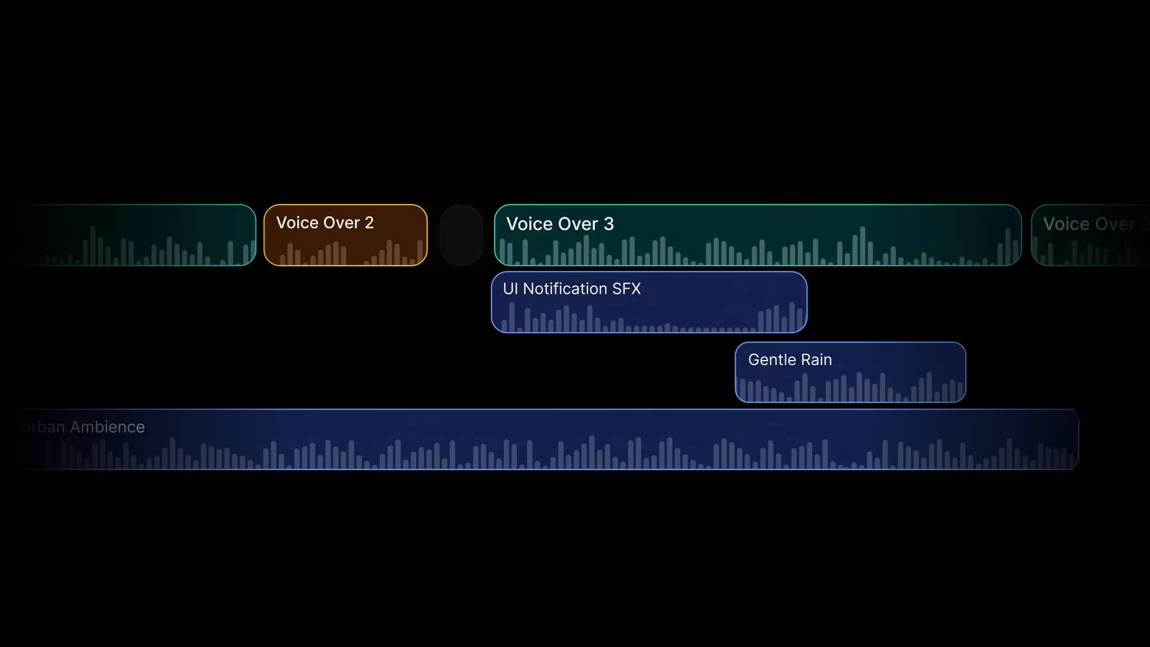
Step: Review the Speech Correction script, then switch on the voice isolator for the nighttime street clip
click(648, 303)
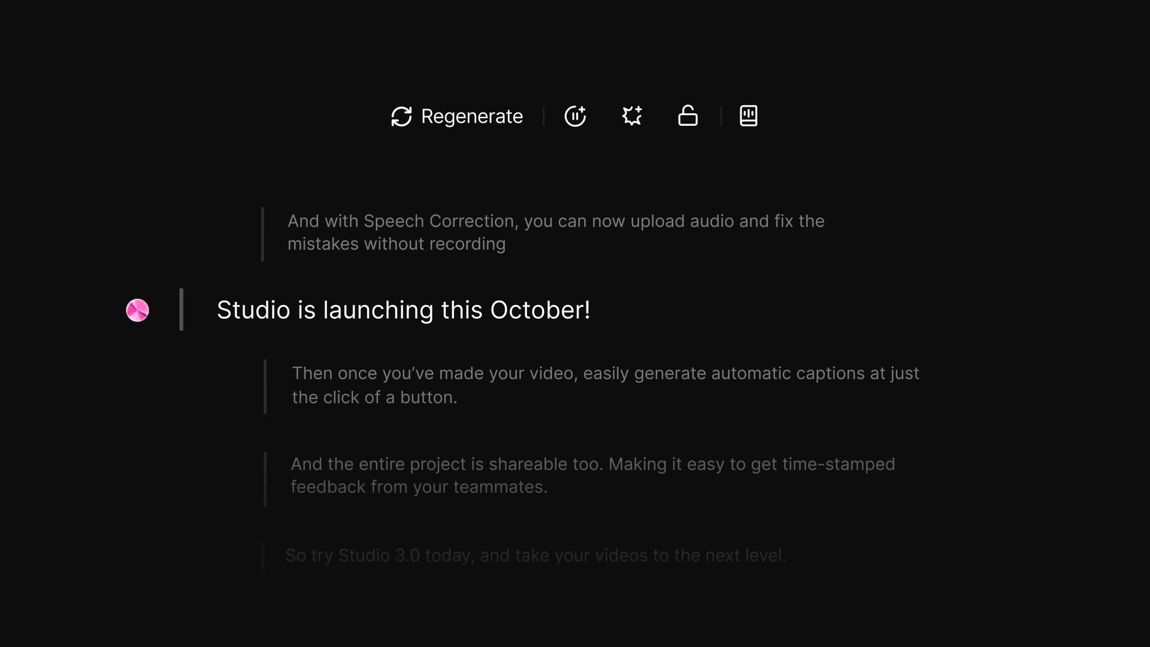
double_click(540, 310)
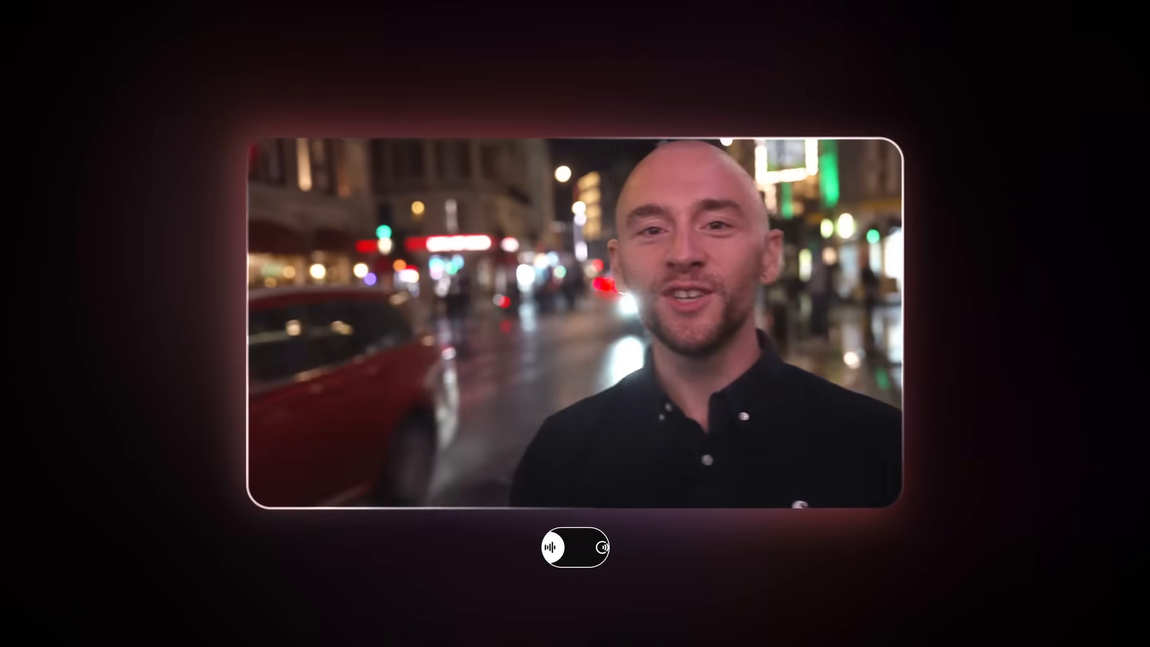
click(595, 551)
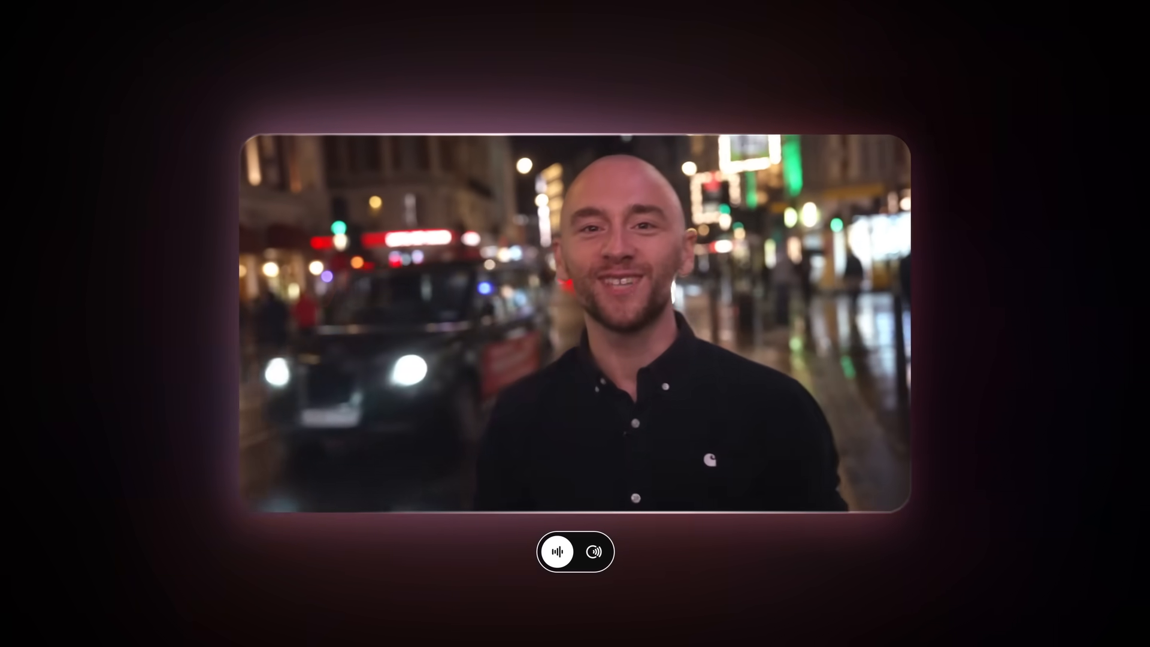
click(595, 555)
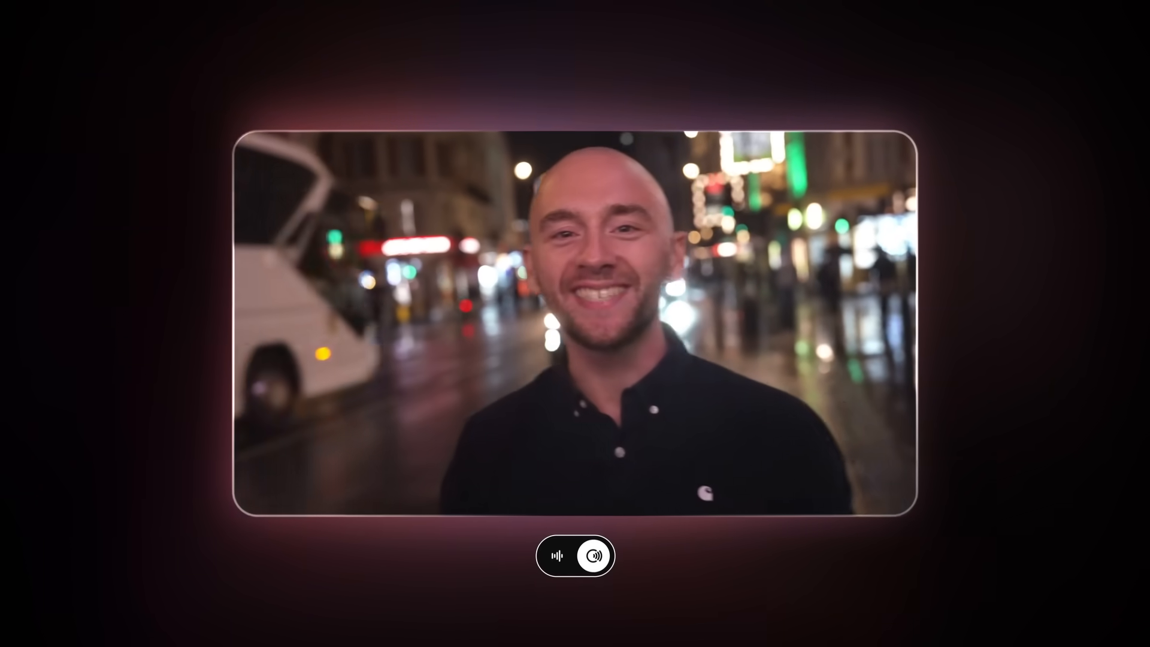